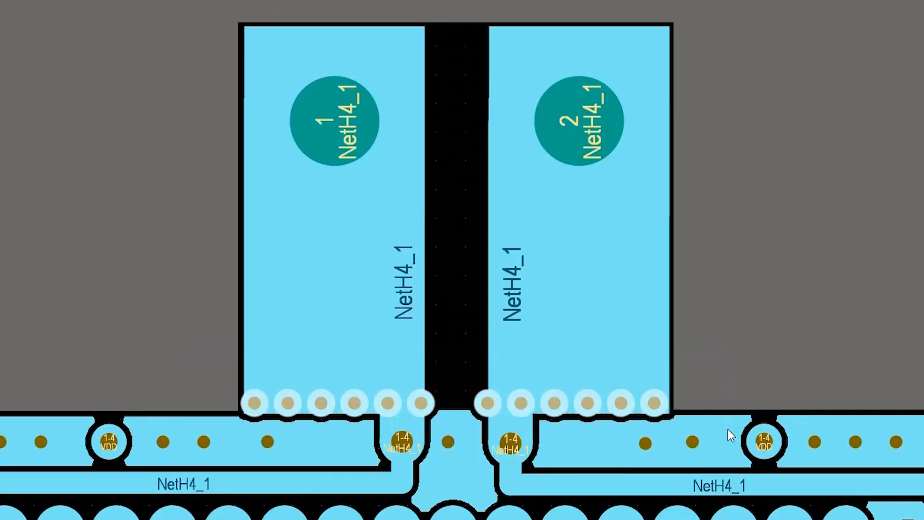
pyautogui.moveTo(502, 208)
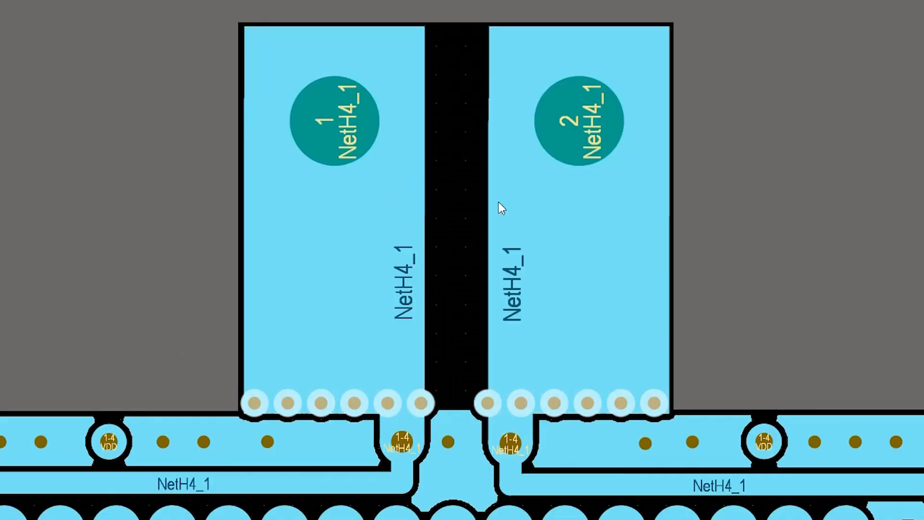